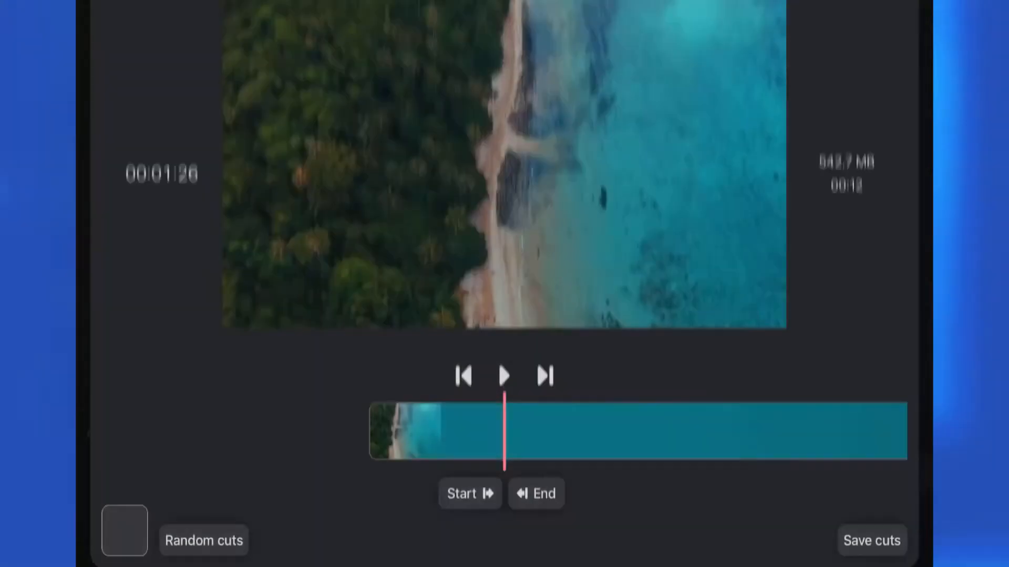
- Leave the cut editor, select all three project videos and start creating cuts
{"action": "left_click", "coordinate": [470, 494]}
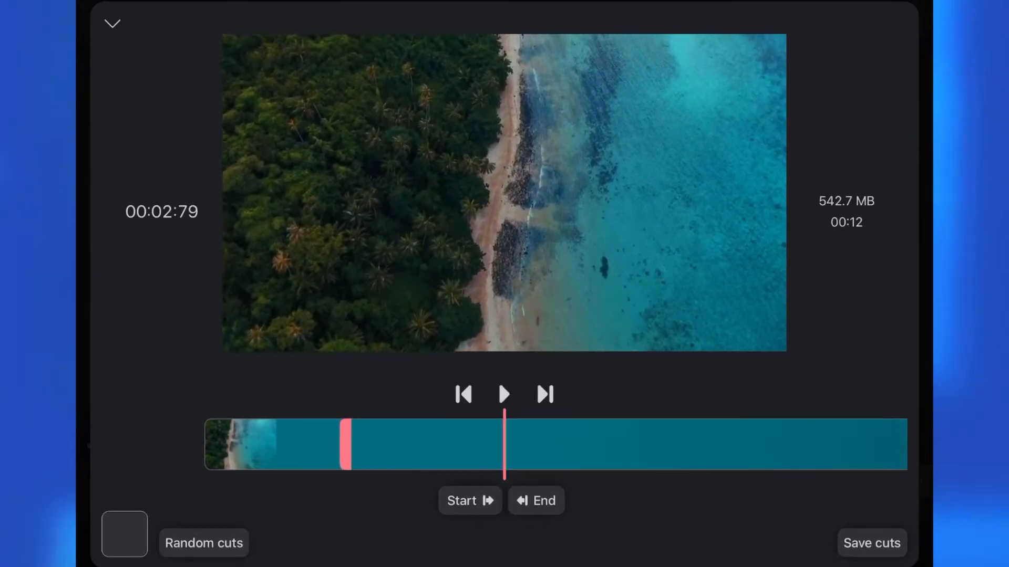
{"action": "left_click", "coordinate": [504, 394]}
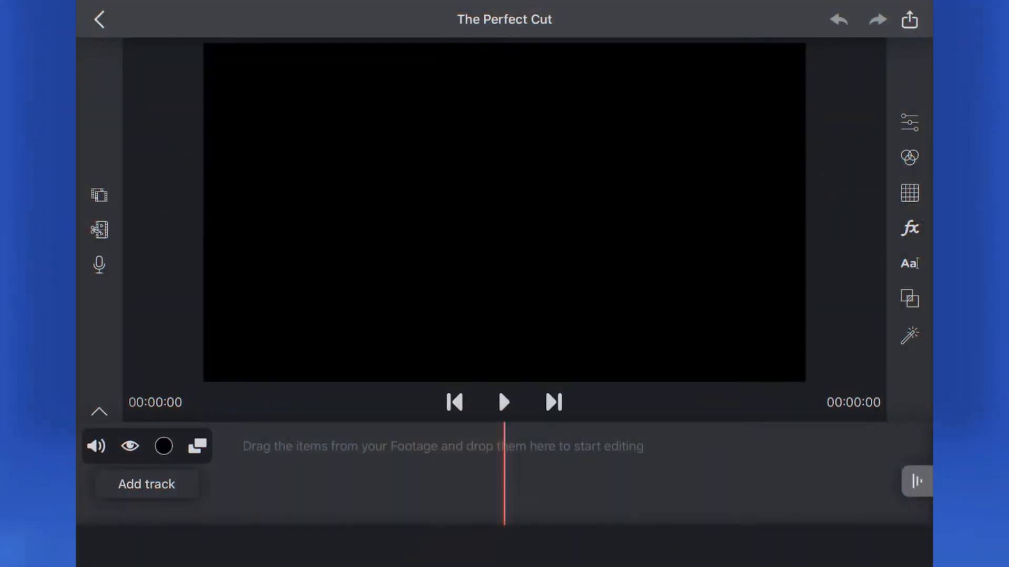
{"action": "left_click", "coordinate": [99, 195]}
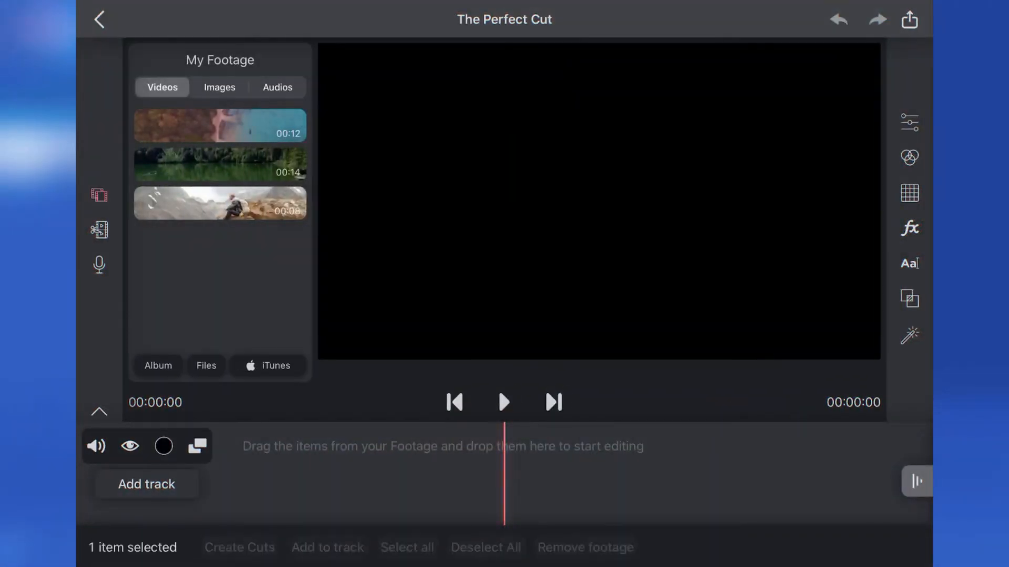
{"action": "left_click", "coordinate": [407, 547]}
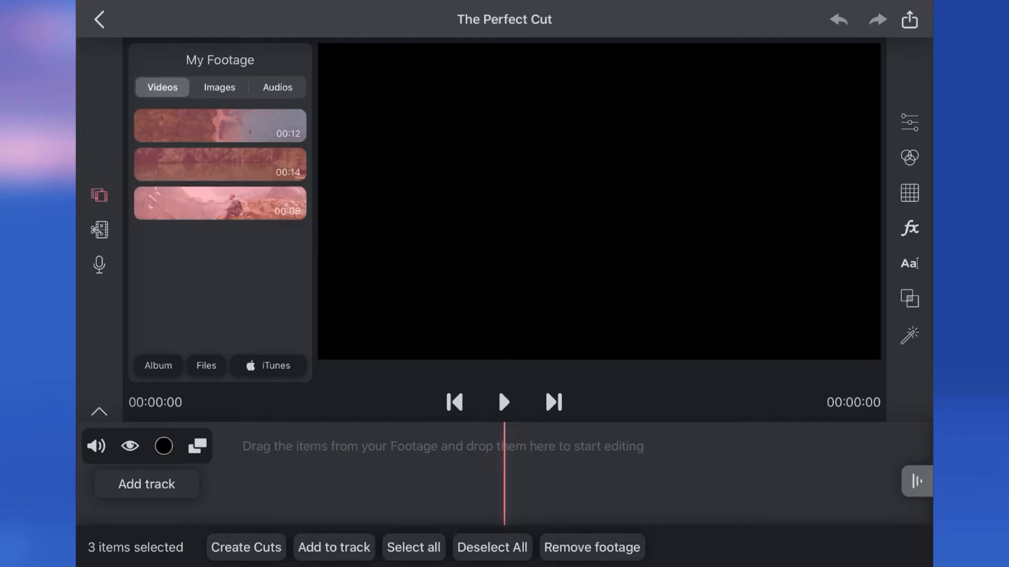
{"action": "left_click", "coordinate": [246, 548]}
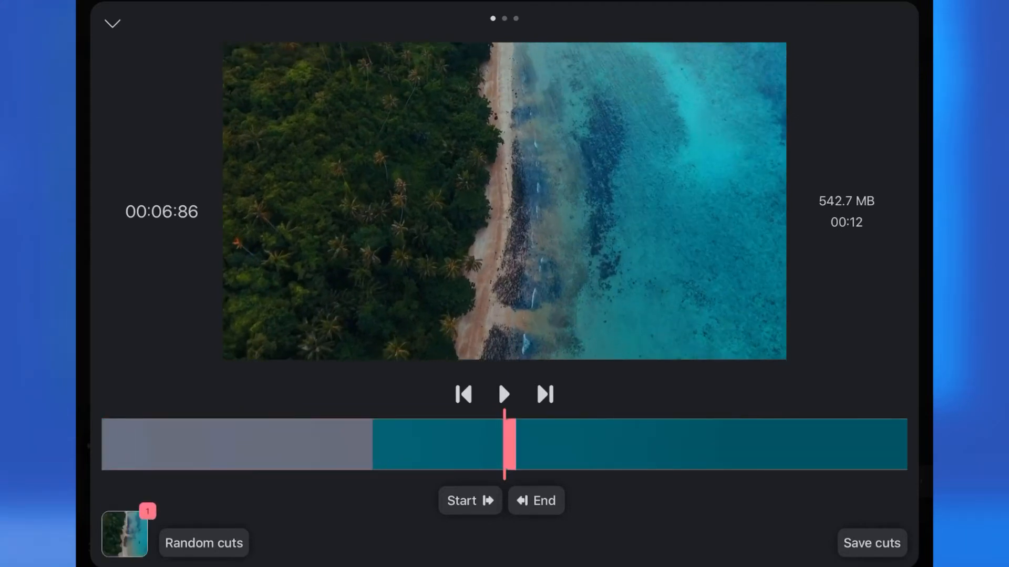
- Save the marked beach section as a second cut and show the saved cuts list
{"action": "left_click", "coordinate": [204, 543]}
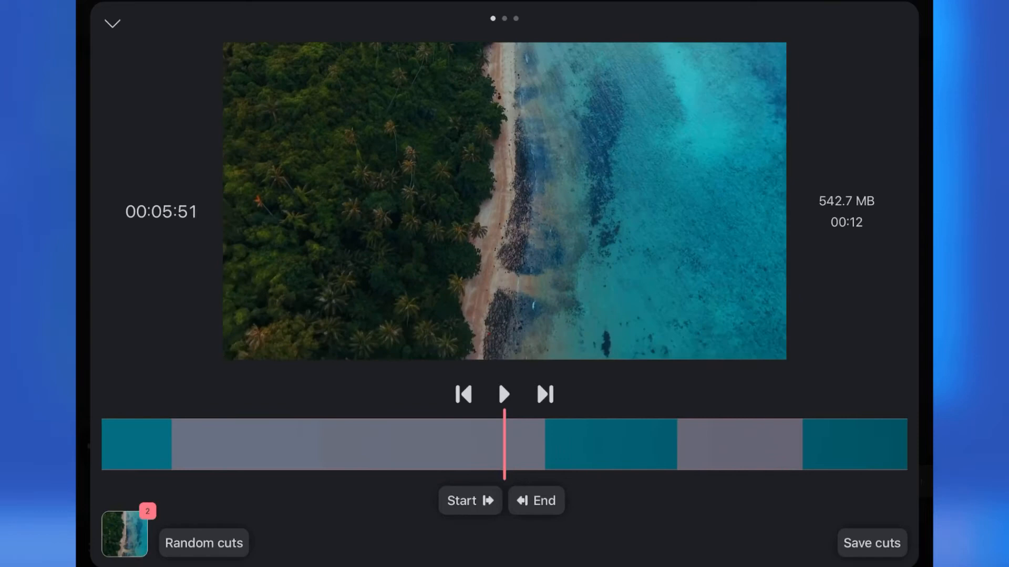
{"action": "left_click", "coordinate": [204, 542]}
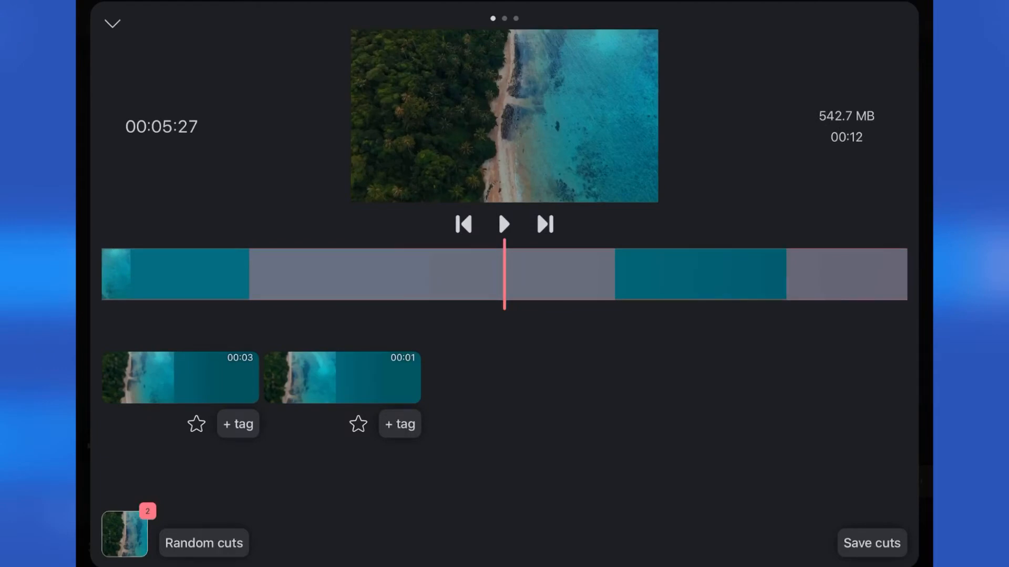
- Tag the 3-second beach cut 'sea', then request random cuts
{"action": "left_click", "coordinate": [237, 424]}
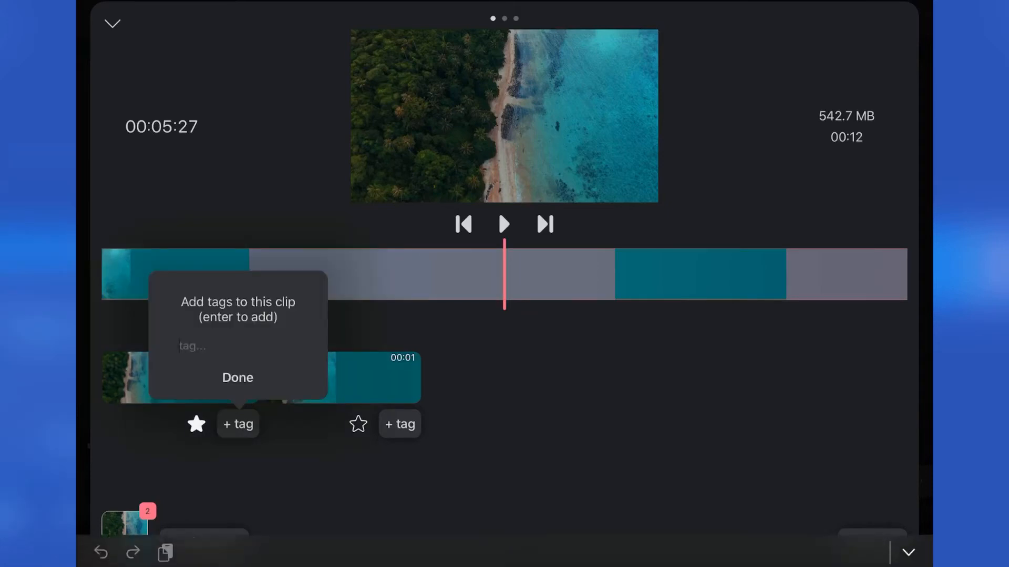
{"action": "type", "text": "sea"}
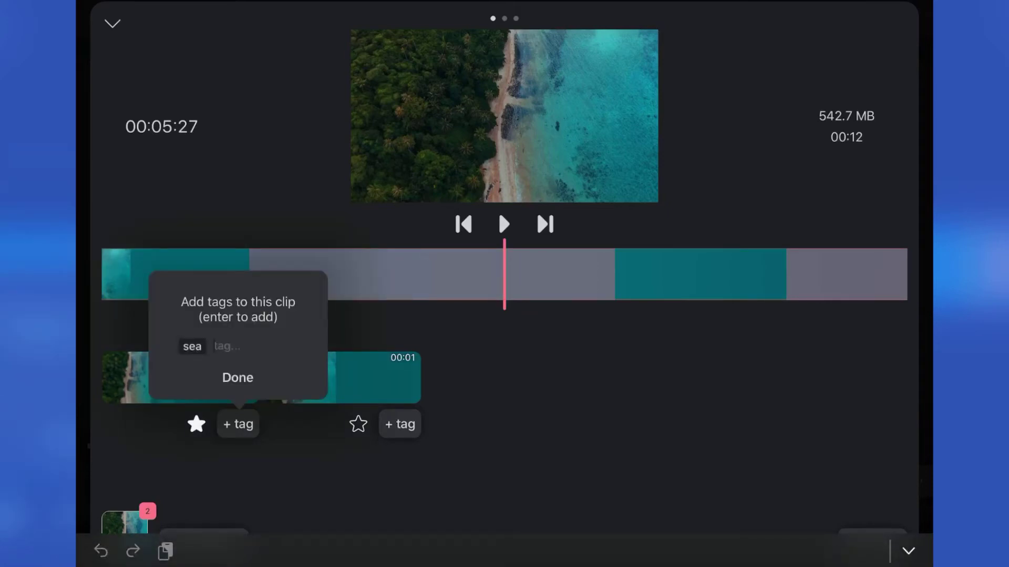
{"action": "left_click", "coordinate": [237, 378]}
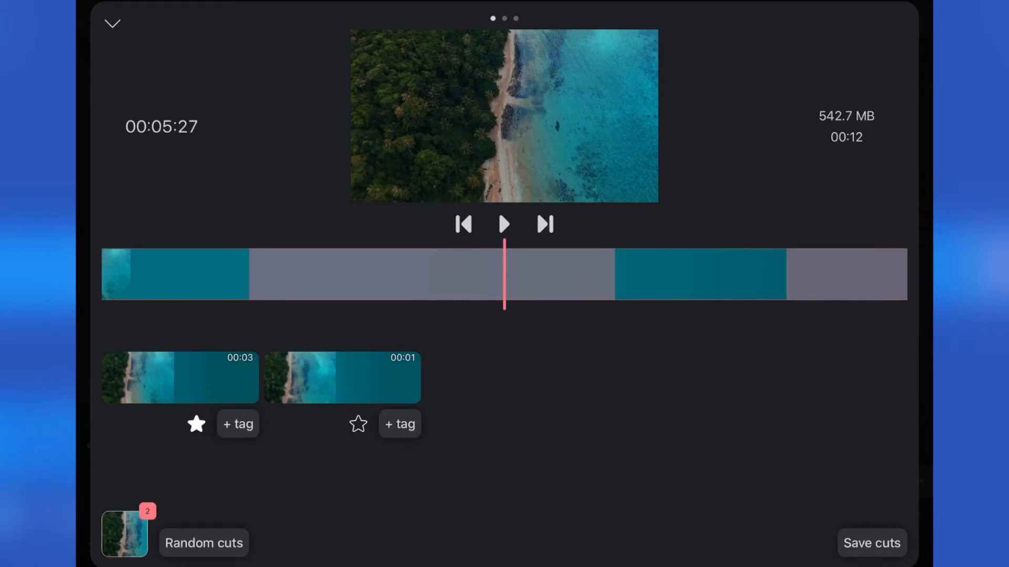
{"action": "left_click", "coordinate": [203, 542]}
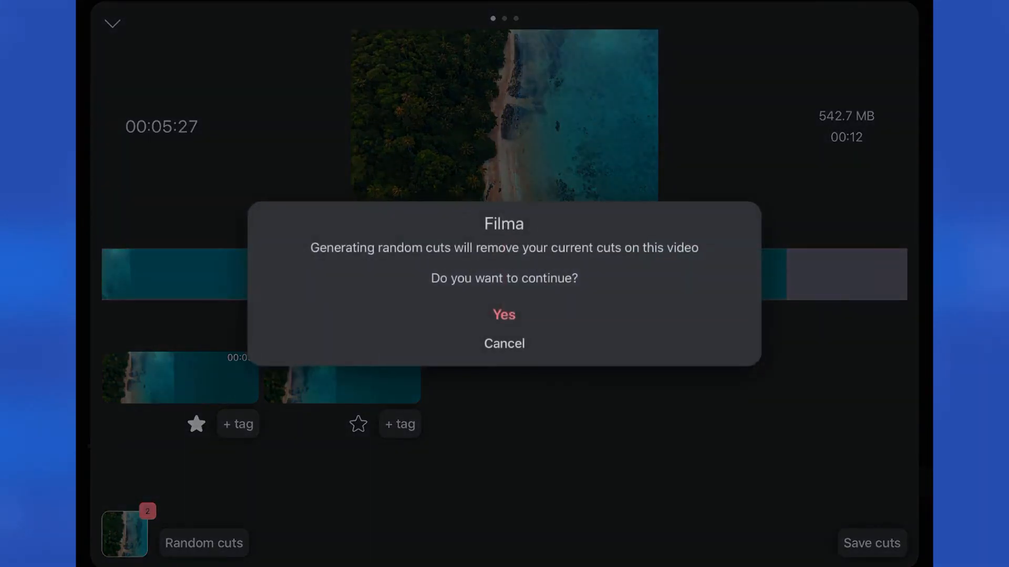
- Confirm replacing the existing cuts with random cuts
{"action": "left_click", "coordinate": [504, 315]}
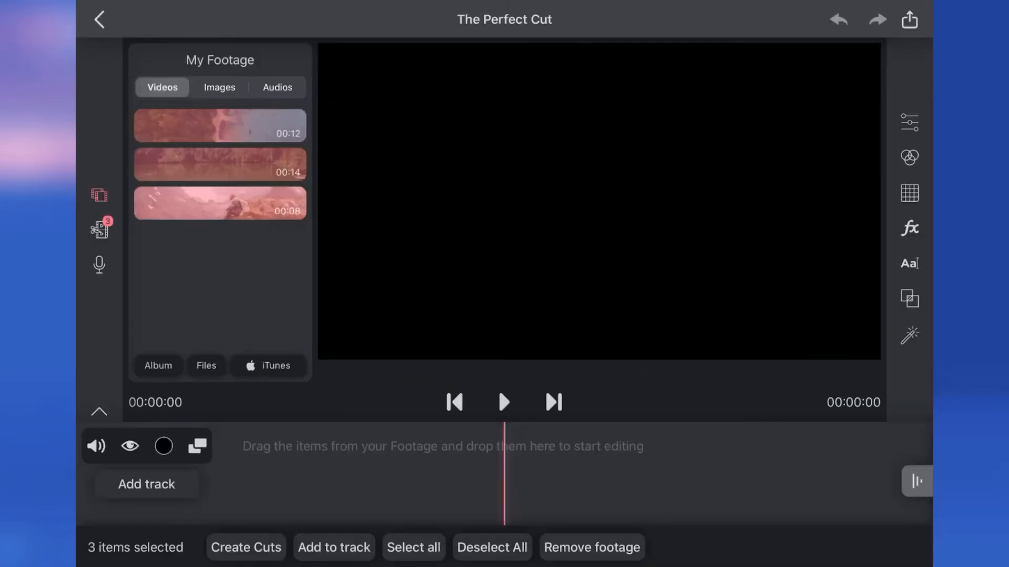
- Hide the footage library and show all six cuts, checking the empty Favorites filter
{"action": "left_click", "coordinate": [99, 195]}
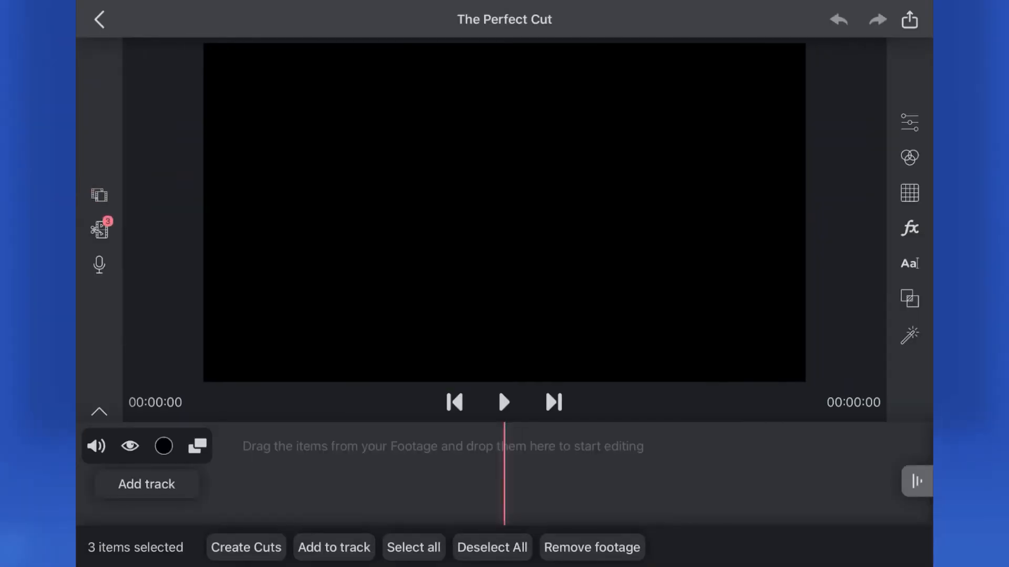
{"action": "left_click", "coordinate": [100, 230]}
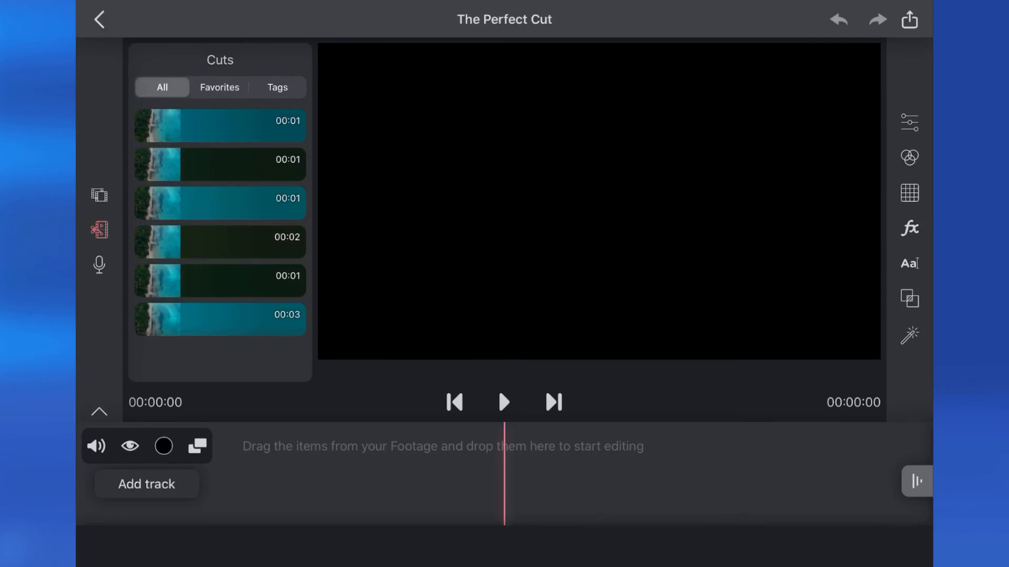
{"action": "left_click", "coordinate": [218, 87]}
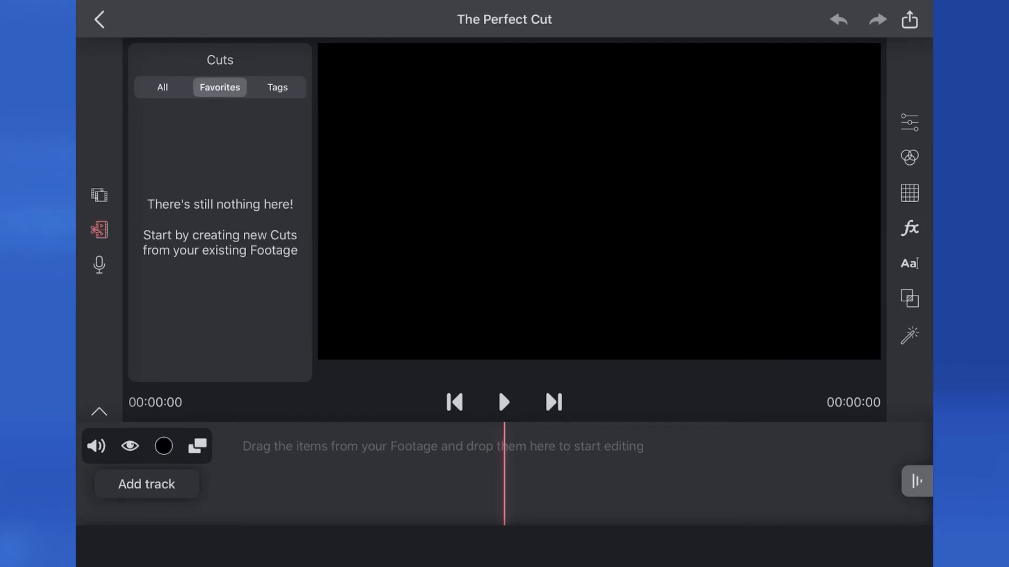
{"action": "left_click", "coordinate": [162, 87]}
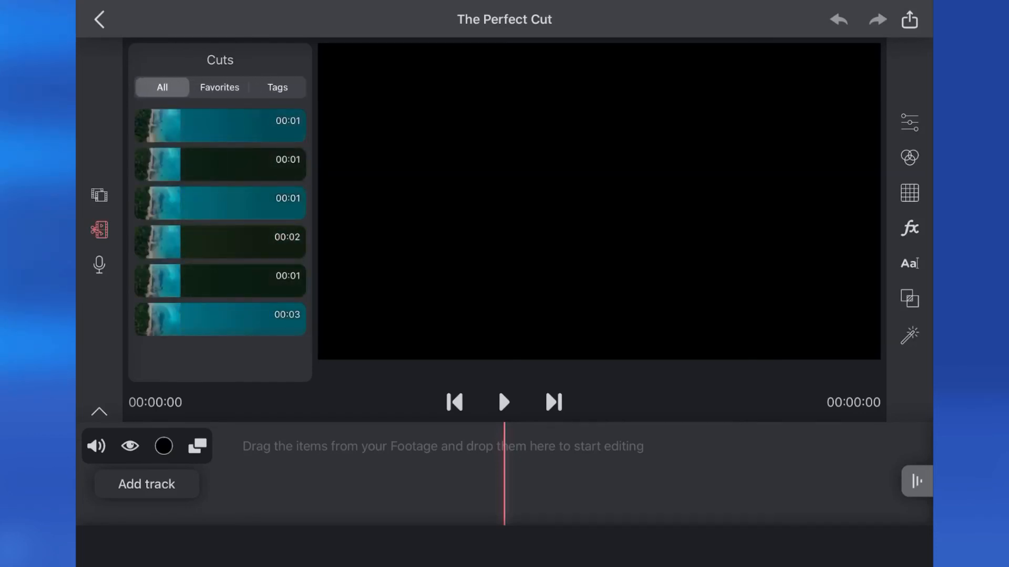